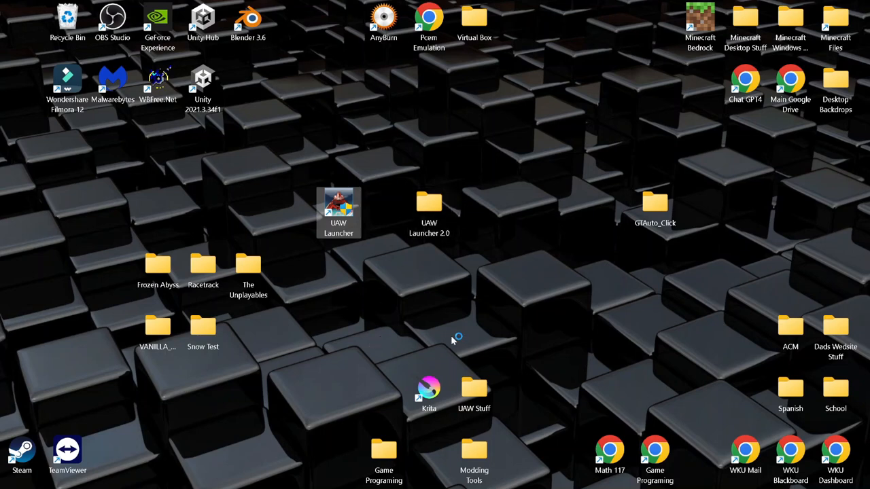
Launch UAW Launcher, accept the v2.1 update, then agree to download it manually.
{"action": "double_click", "coordinate": [339, 203]}
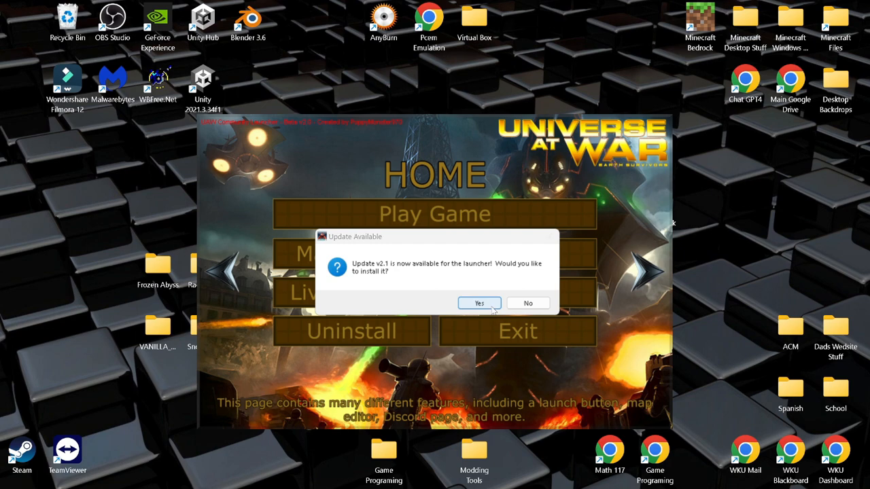
{"action": "left_click", "coordinate": [479, 303]}
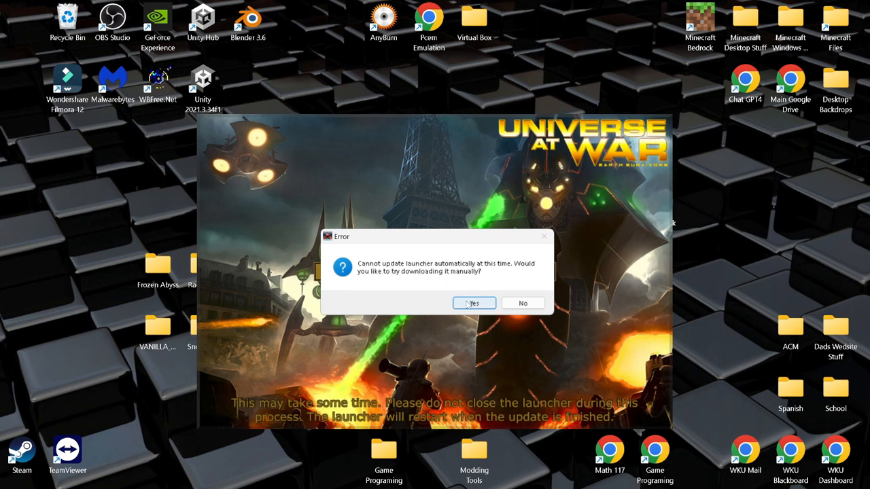
{"action": "left_click", "coordinate": [522, 303]}
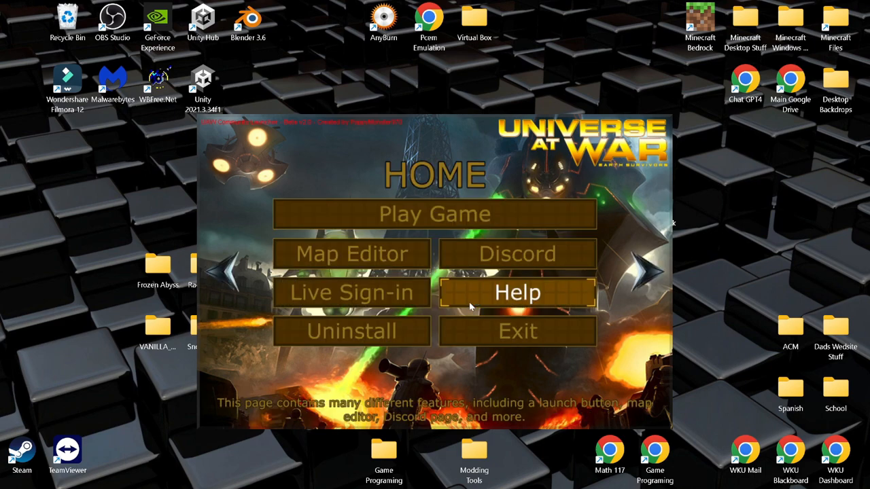
Download UAW Launcher 2.1.7z from Google Drive, bypassing the virus-scan warning.
{"action": "left_click", "coordinate": [517, 292]}
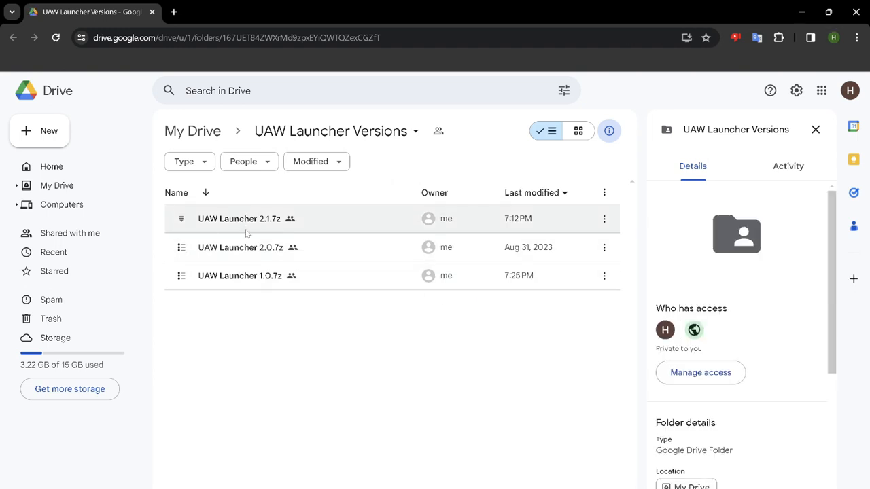
{"action": "mouse_move", "coordinate": [323, 231]}
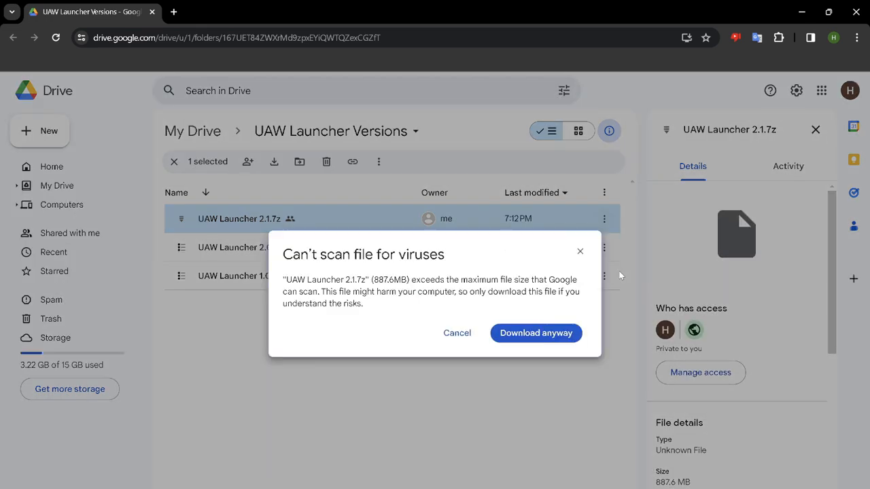
{"action": "left_click", "coordinate": [535, 332]}
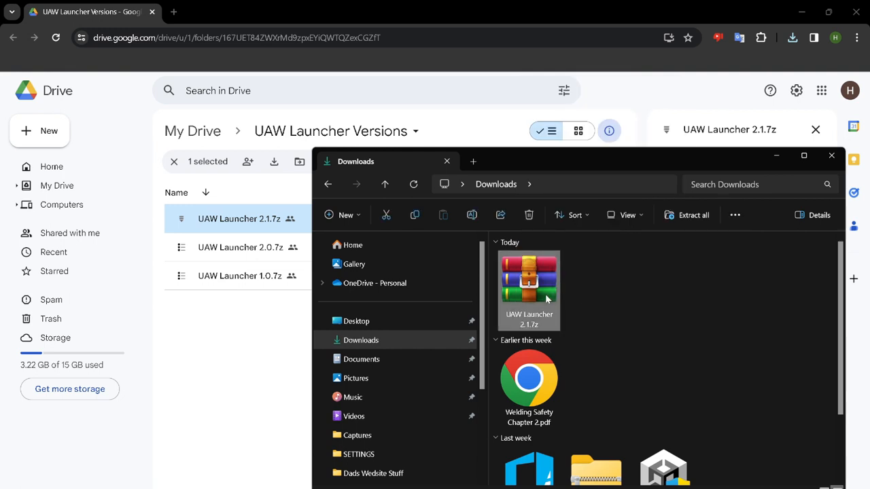
Extract UAW Launcher 2.1.7z into a 'UAW Launcher 2.1' folder in Downloads.
{"action": "right_click", "coordinate": [529, 286]}
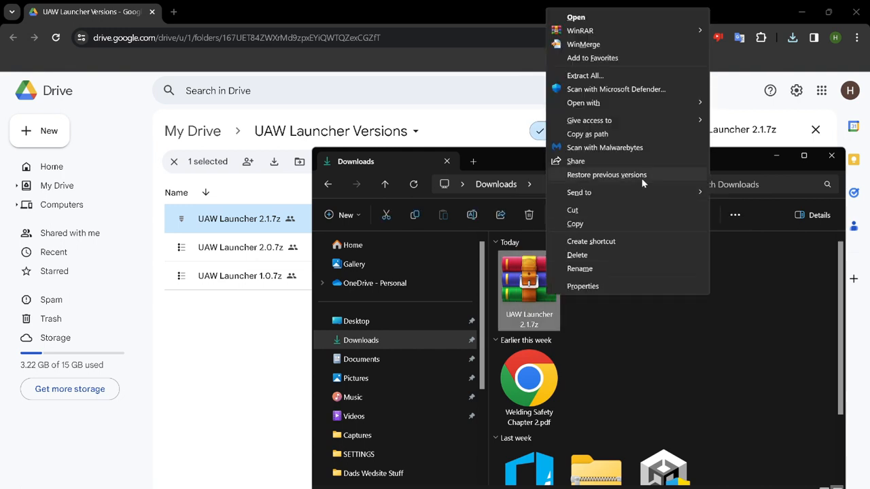
{"action": "left_click", "coordinate": [585, 75]}
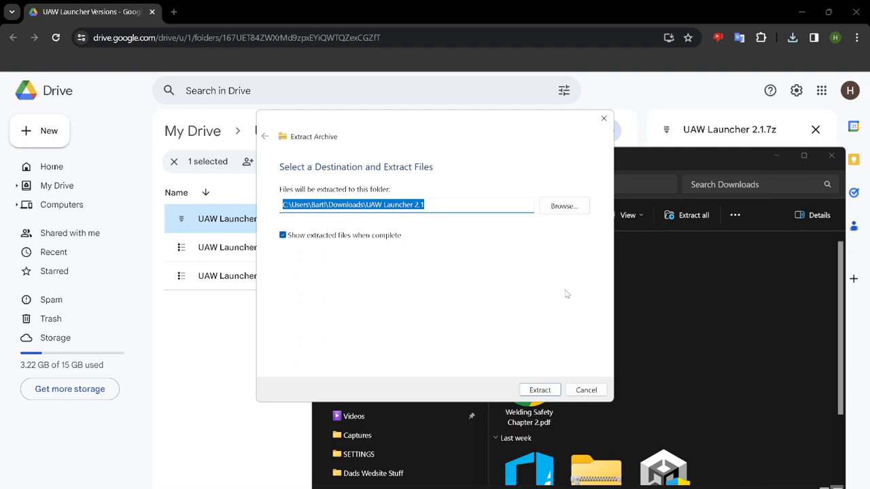
{"action": "left_click", "coordinate": [540, 389]}
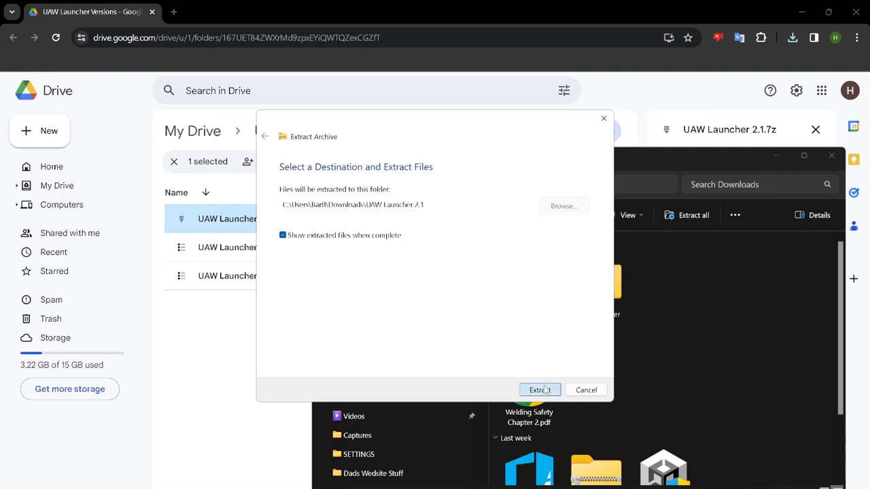
{"action": "left_click", "coordinate": [537, 389]}
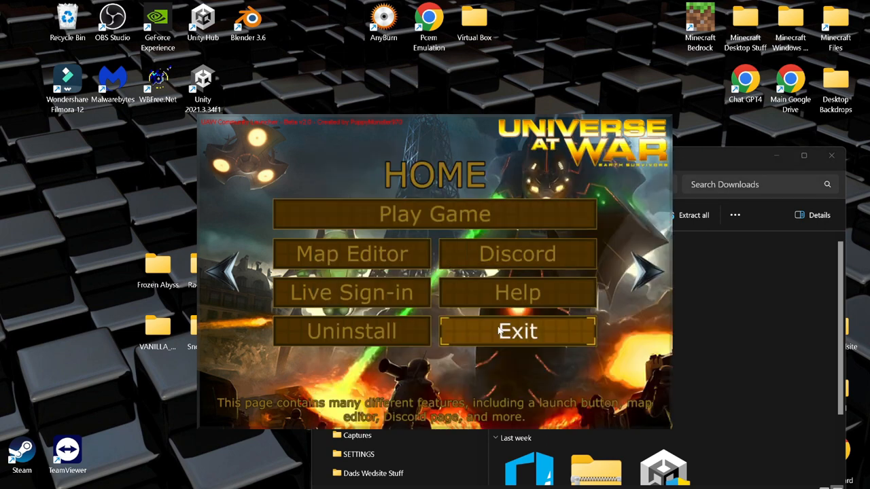
Exit the old launcher, run the new 2.1 launcher, create its shortcut, choose Local Transfer.
{"action": "left_click", "coordinate": [517, 331]}
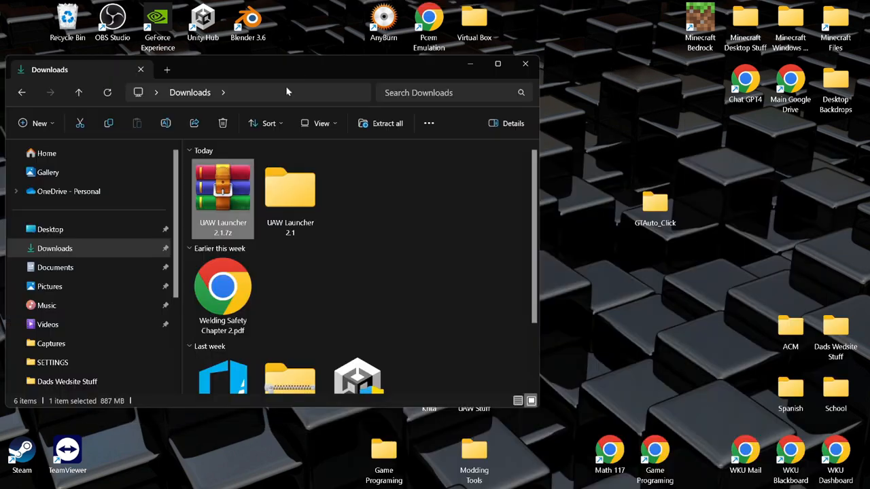
{"action": "left_click", "coordinate": [525, 63]}
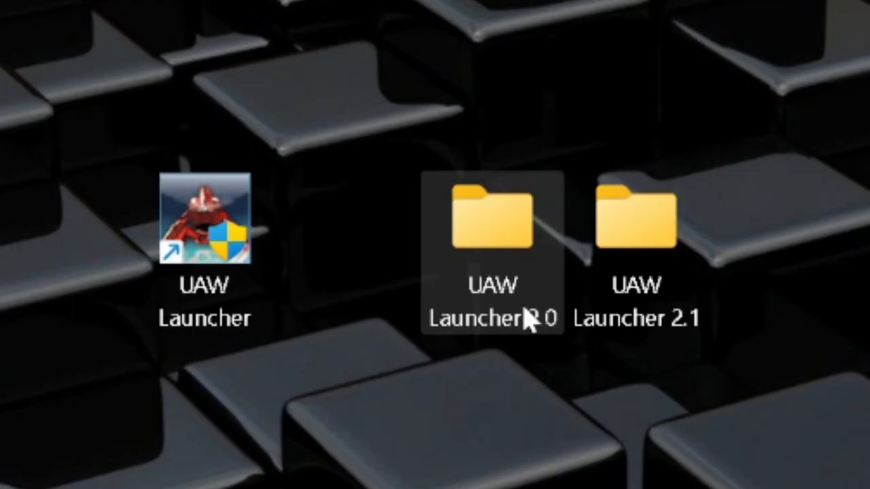
{"action": "mouse_move", "coordinate": [628, 299]}
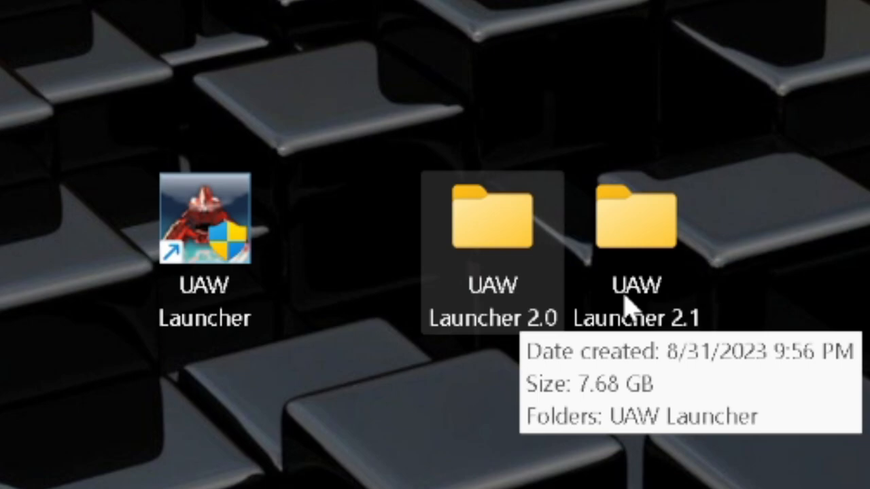
{"action": "double_click", "coordinate": [636, 218]}
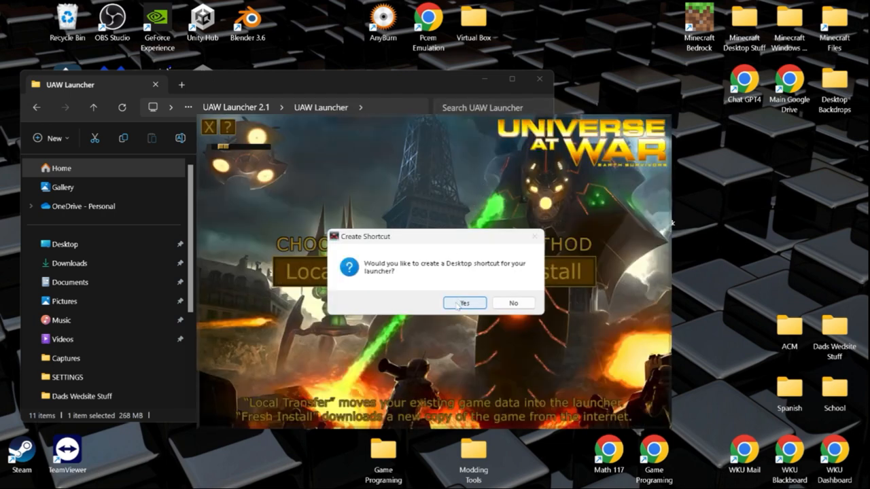
{"action": "left_click", "coordinate": [464, 303]}
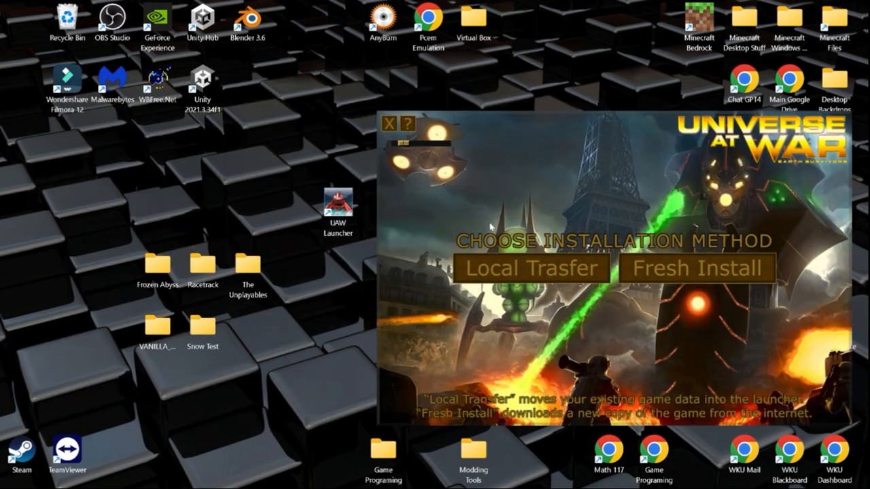
{"action": "mouse_move", "coordinate": [365, 191]}
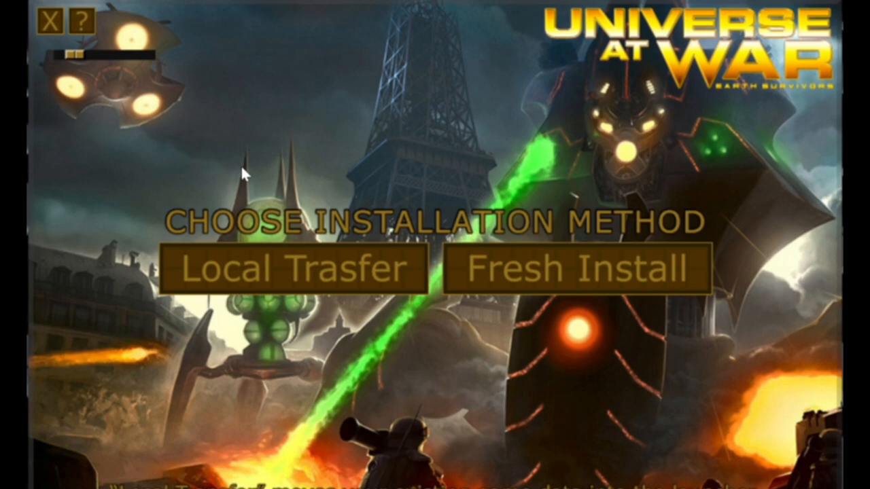
{"action": "left_click", "coordinate": [290, 267]}
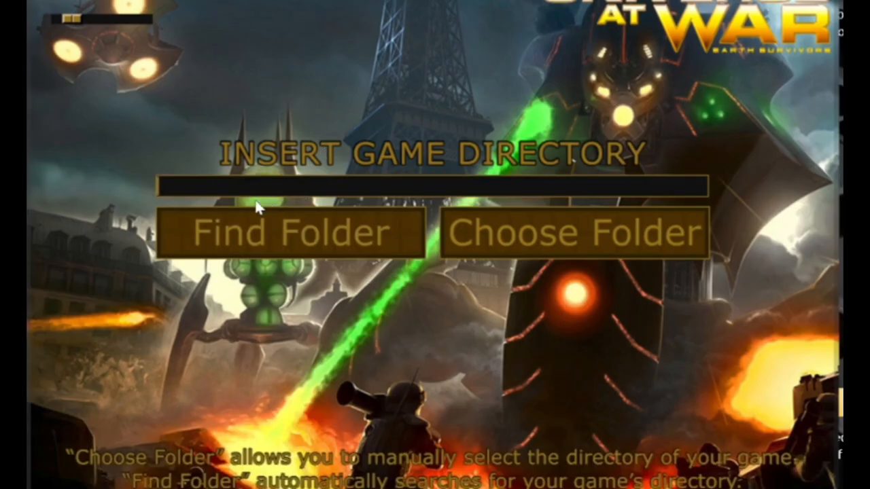
{"action": "mouse_move", "coordinate": [286, 233]}
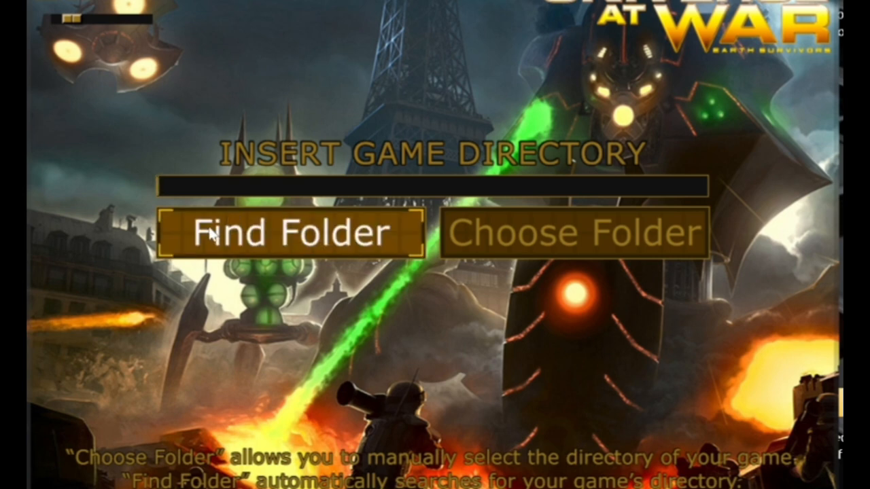
Run Find Folder to auto-detect the game directory, which finds nothing.
{"action": "left_click", "coordinate": [290, 233]}
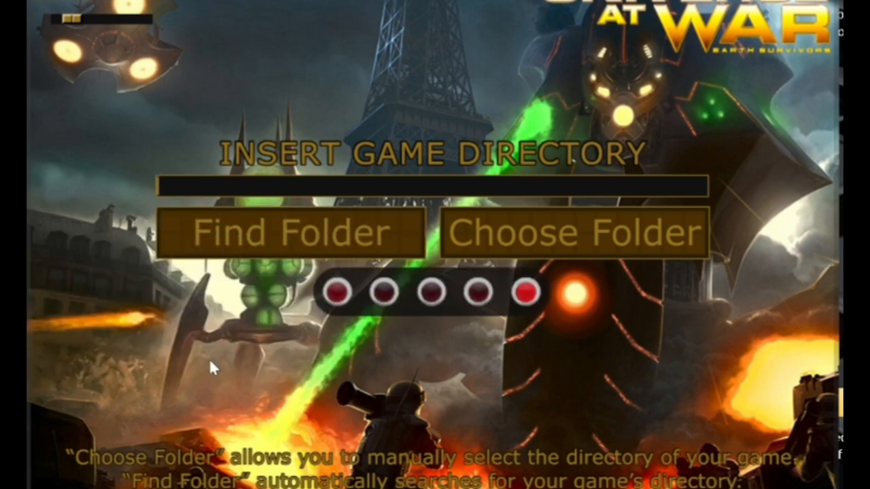
{"action": "left_click", "coordinate": [299, 233]}
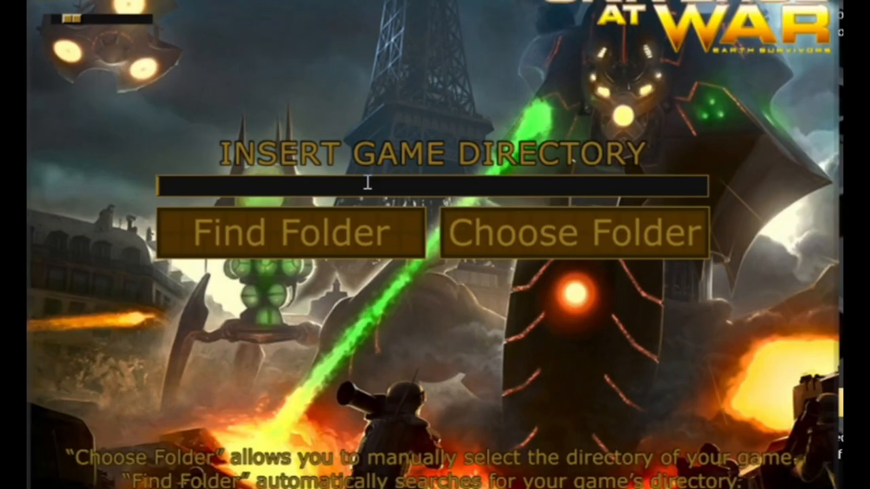
Select UAW Launcher 2.0\UAW Launcher\Game\Universe At War Earth Assault as the game directory.
{"action": "left_click", "coordinate": [574, 232]}
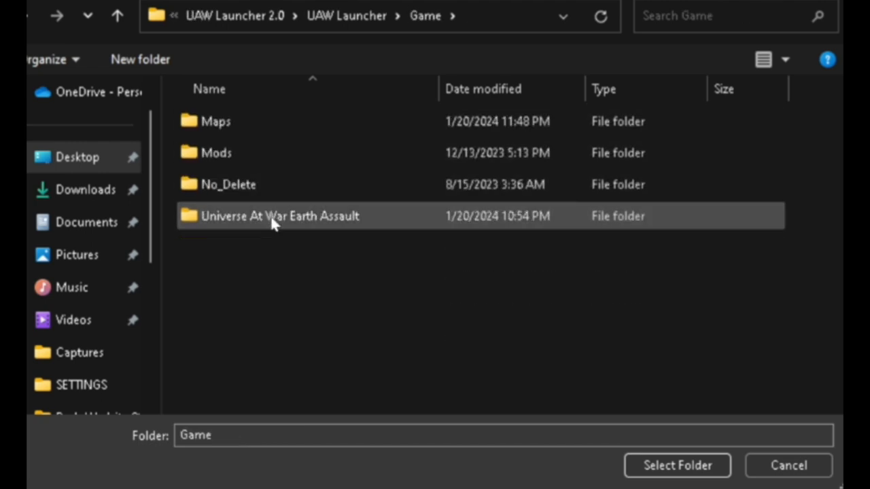
{"action": "double_click", "coordinate": [279, 215]}
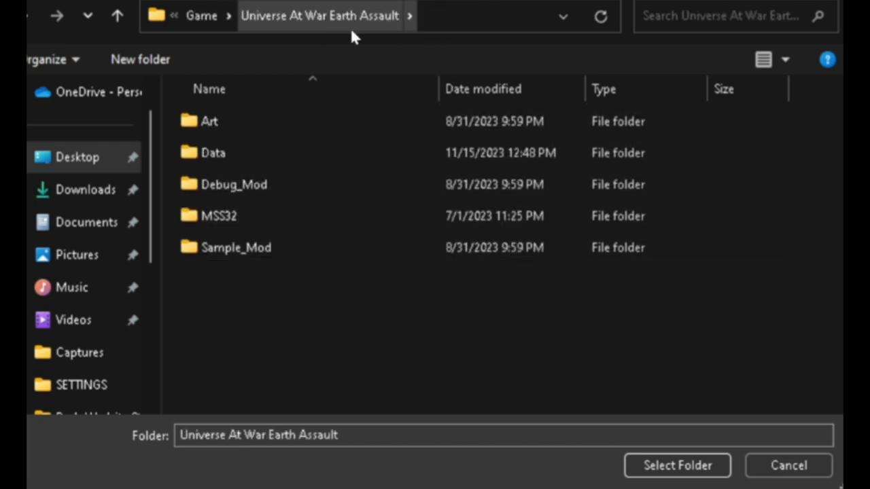
{"action": "mouse_move", "coordinate": [654, 457]}
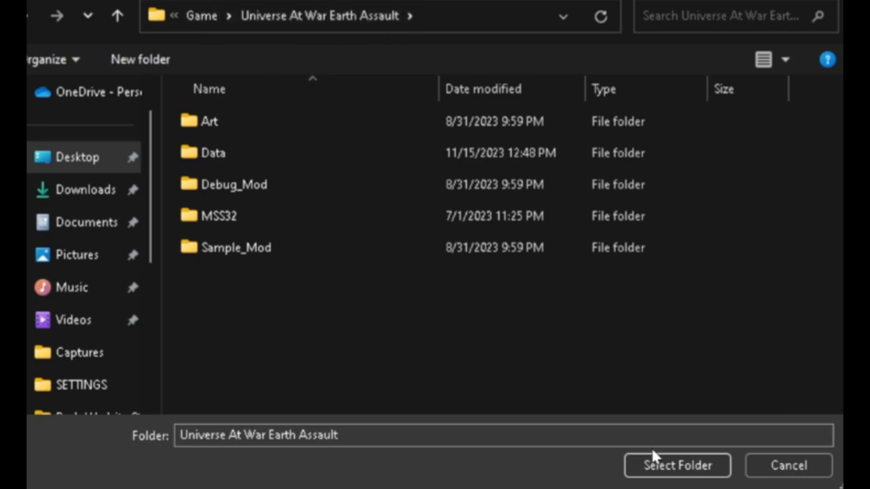
{"action": "left_click", "coordinate": [677, 465]}
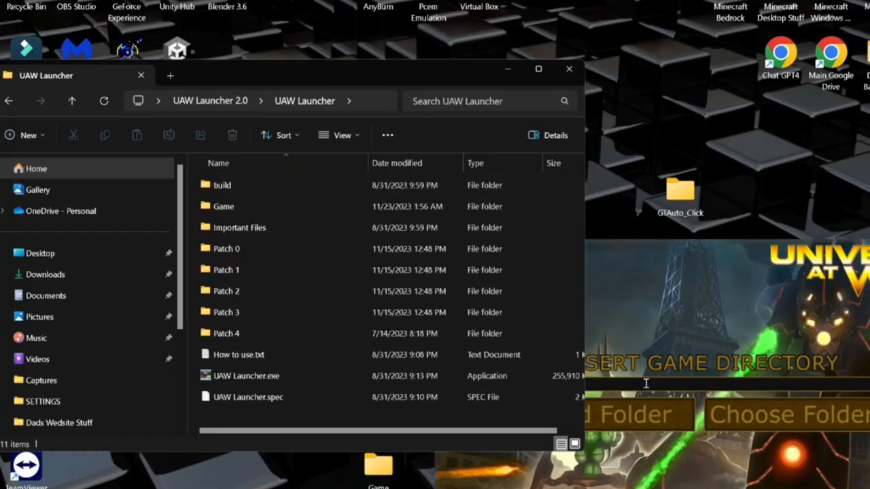
{"action": "double_click", "coordinate": [223, 206]}
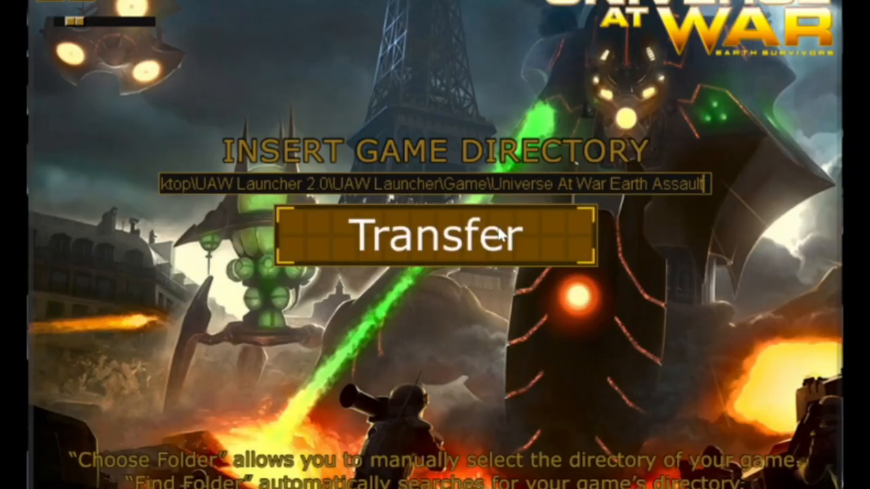
Transfer the game data, confirm removing the old launcher, and acknowledge completion.
{"action": "left_click", "coordinate": [434, 236]}
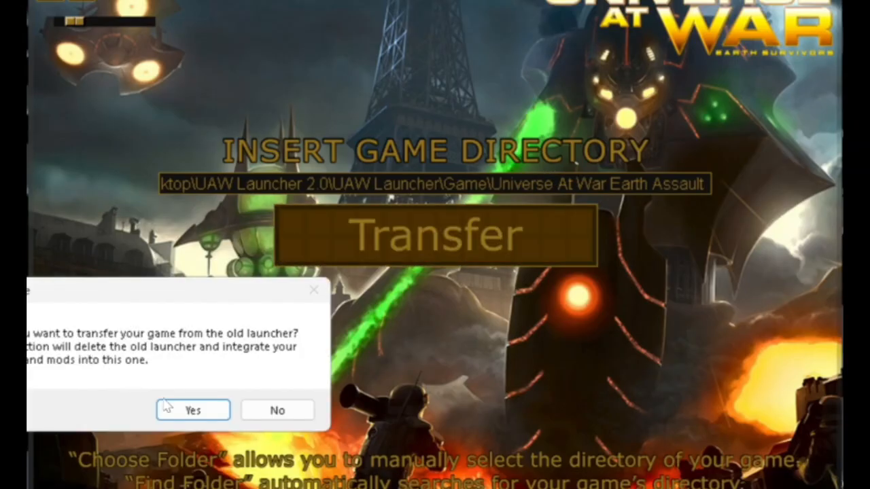
{"action": "left_click", "coordinate": [192, 409]}
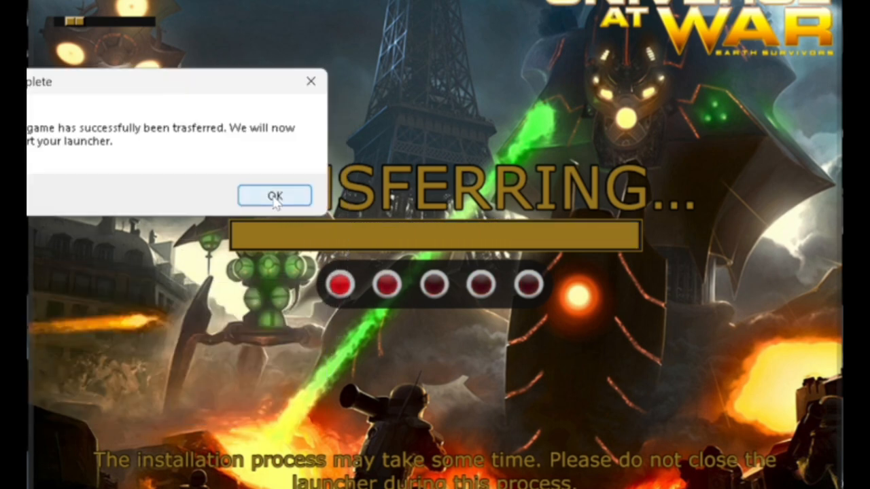
{"action": "left_click", "coordinate": [275, 195]}
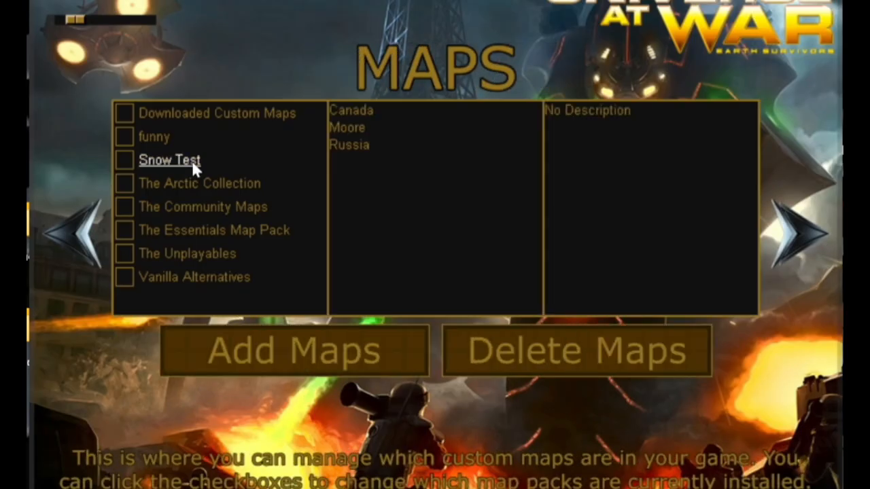
Check the transferred map packs, then go to the Mods page showing Human Resurgence v1.02.
{"action": "left_click", "coordinate": [805, 234]}
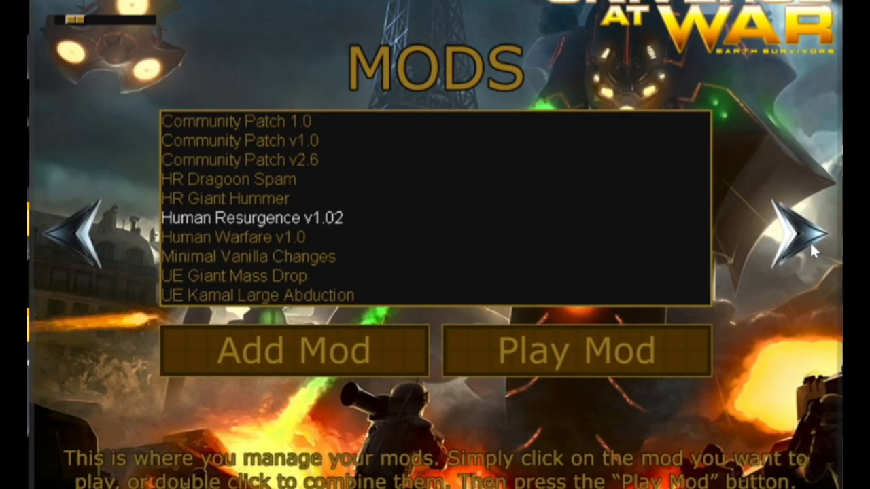